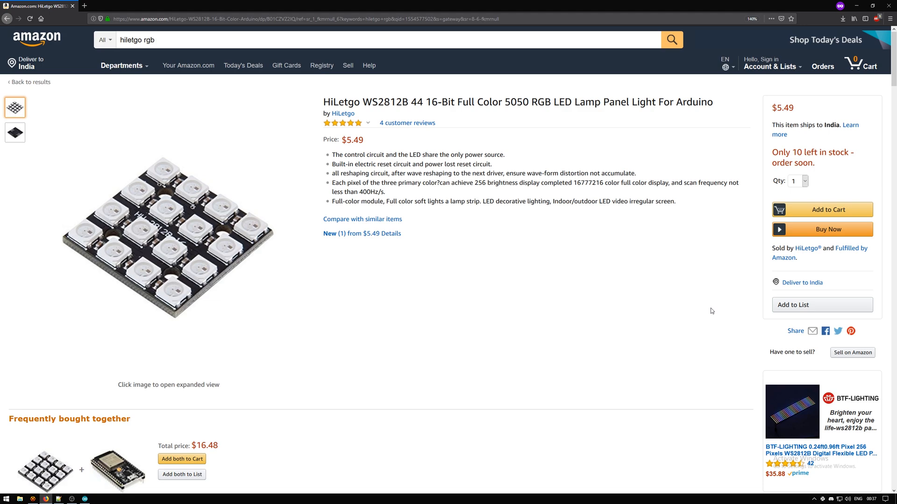
mouse_move(502, 225)
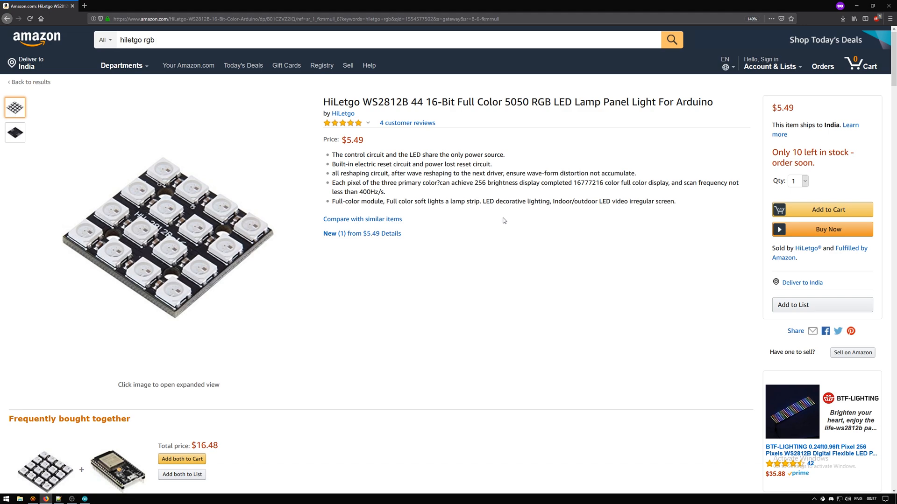
mouse_move(504, 221)
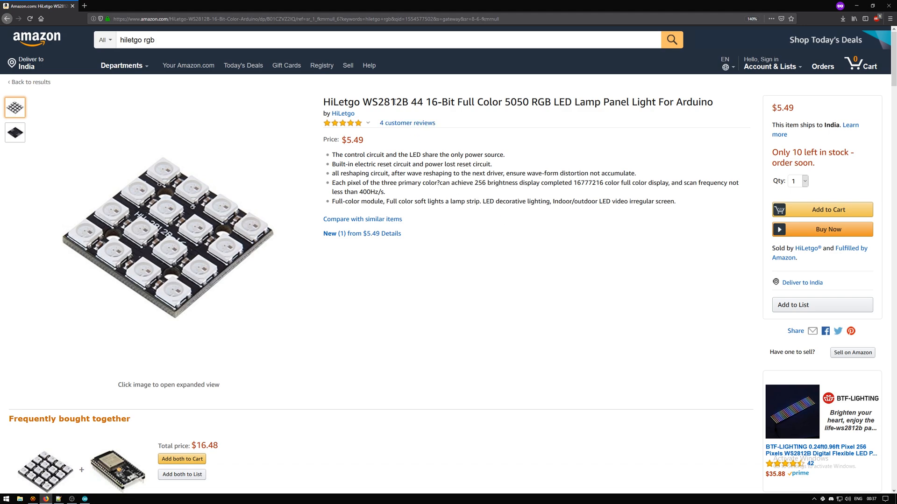
mouse_move(388, 106)
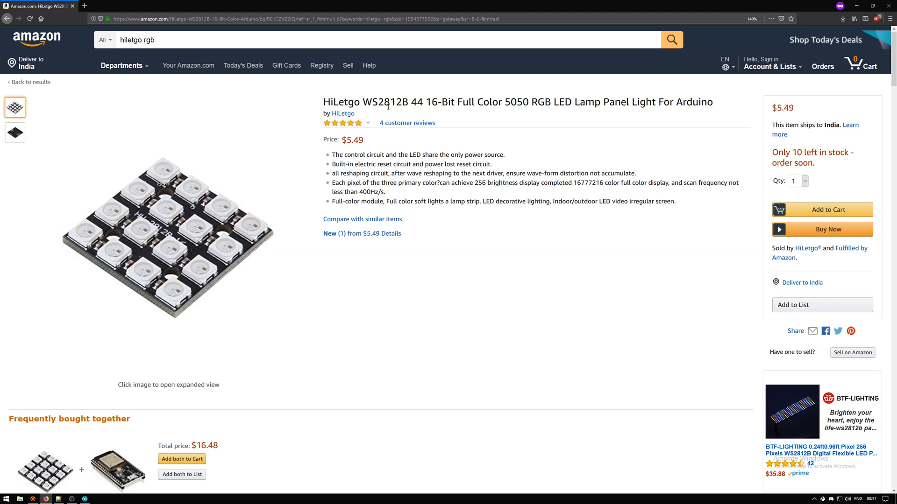
mouse_move(407, 113)
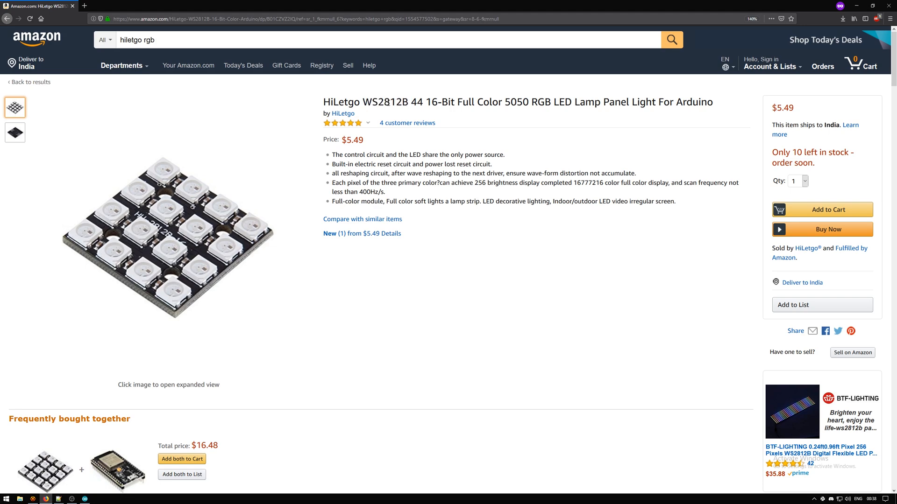
mouse_move(481, 288)
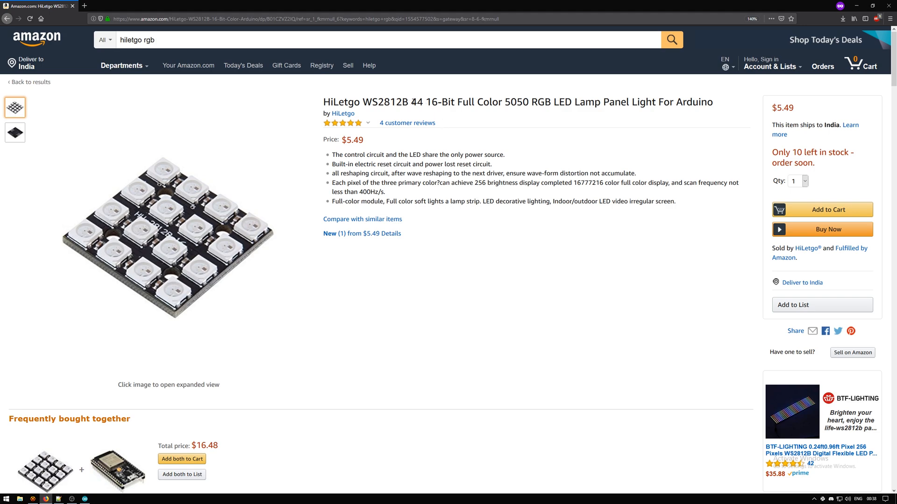
mouse_move(599, 113)
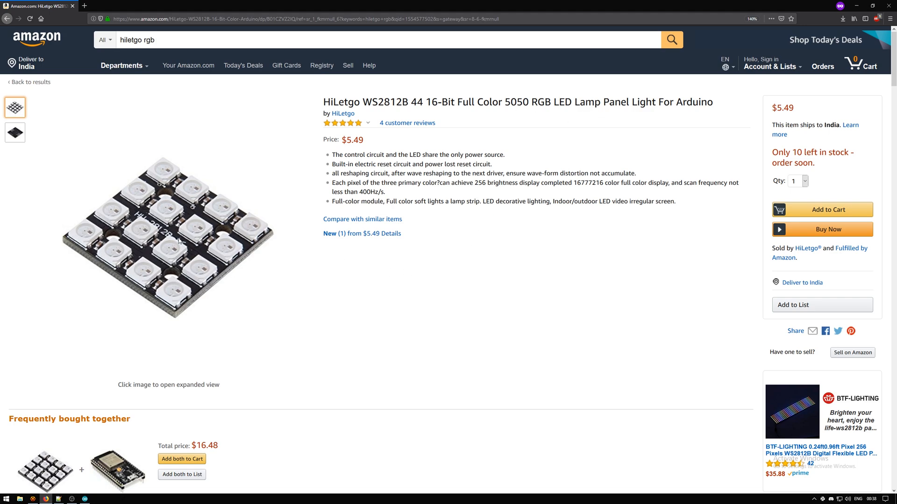
Show the second product thumbnail, the back view with GND, VCC, IN and OUT pads.
left_click(14, 132)
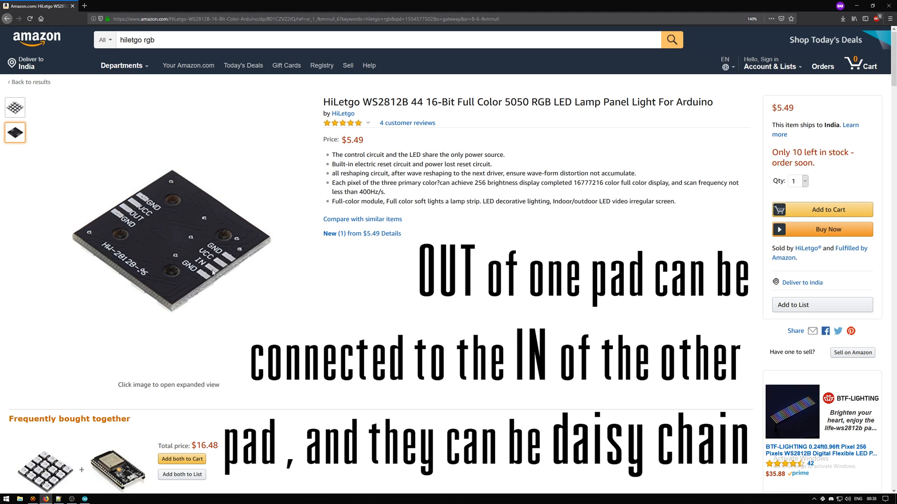
mouse_move(438, 239)
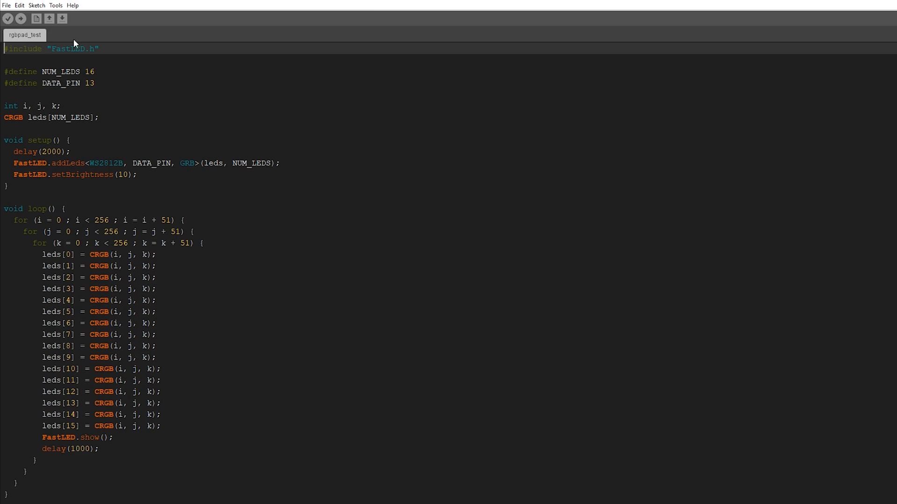
Highlight FastLED in the include line and open Sketch > Include Library > Manage Libraries.
double_click(67, 49)
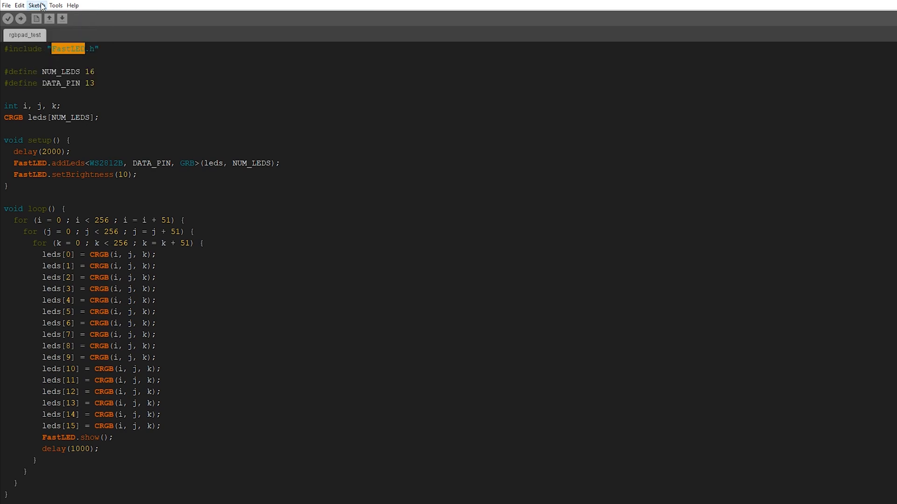
left_click(36, 5)
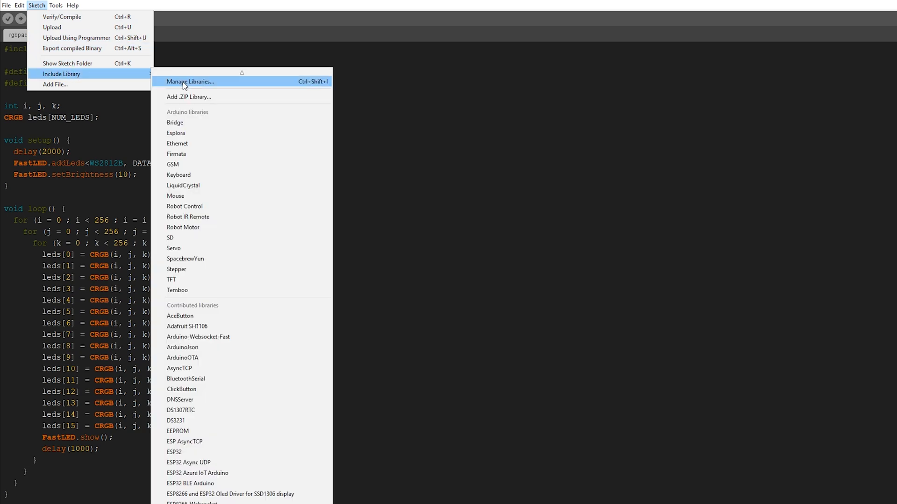
left_click(190, 81)
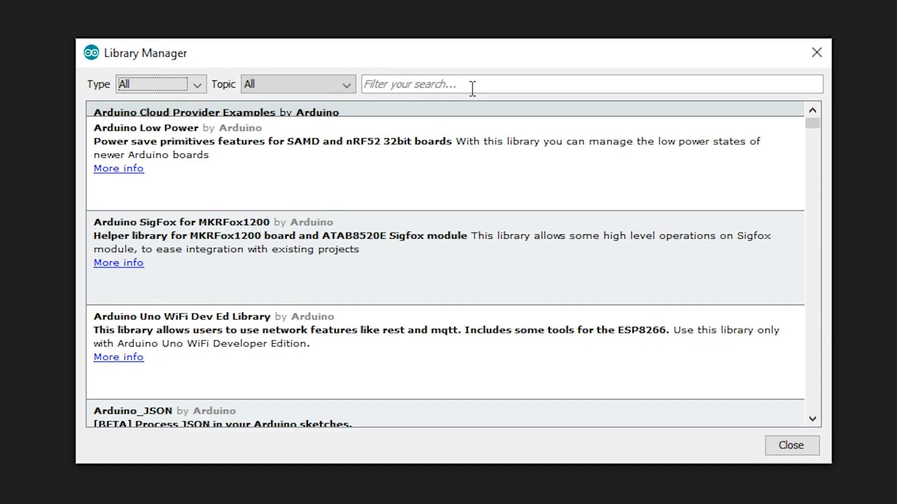
Search 'fastled' to confirm FastLED 3.2.6 is installed, then close the Library Manager.
type("fas")
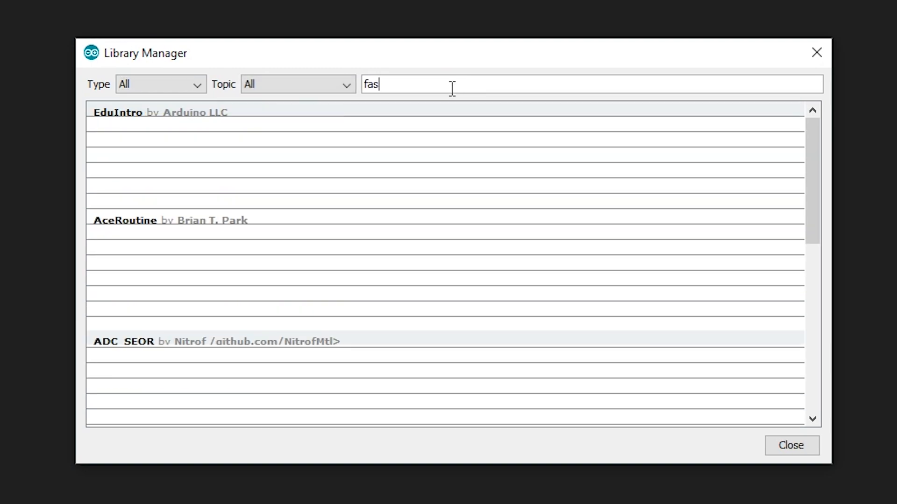
type("led")
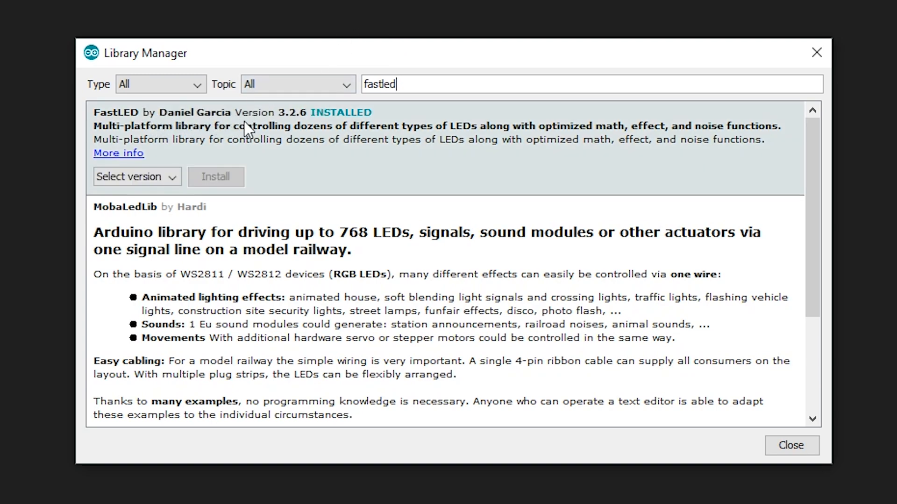
mouse_move(777, 75)
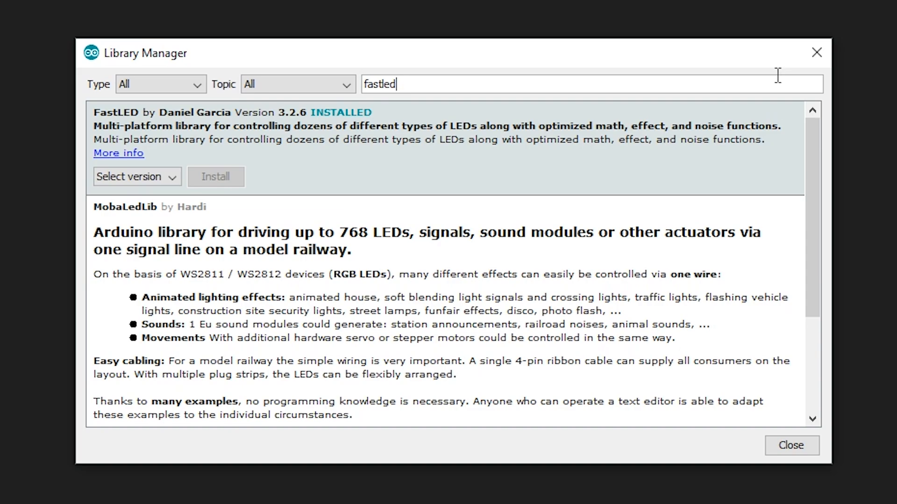
left_click(791, 446)
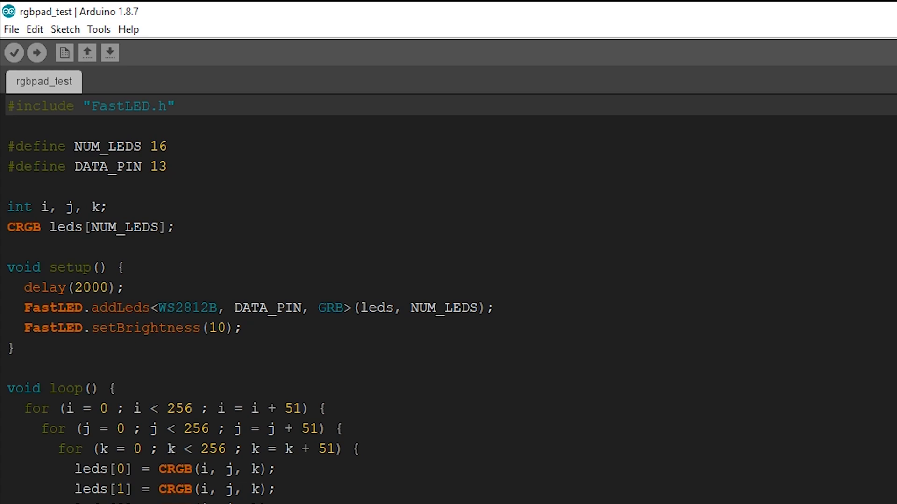
Change the DATA_PIN define to 13 and highlight the NUM_LEDS LED array declaration.
double_click(155, 146)
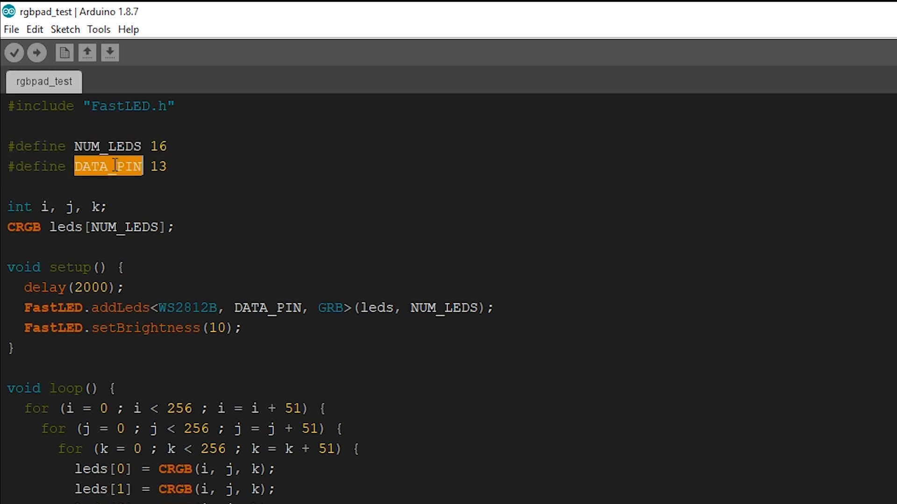
double_click(158, 166)
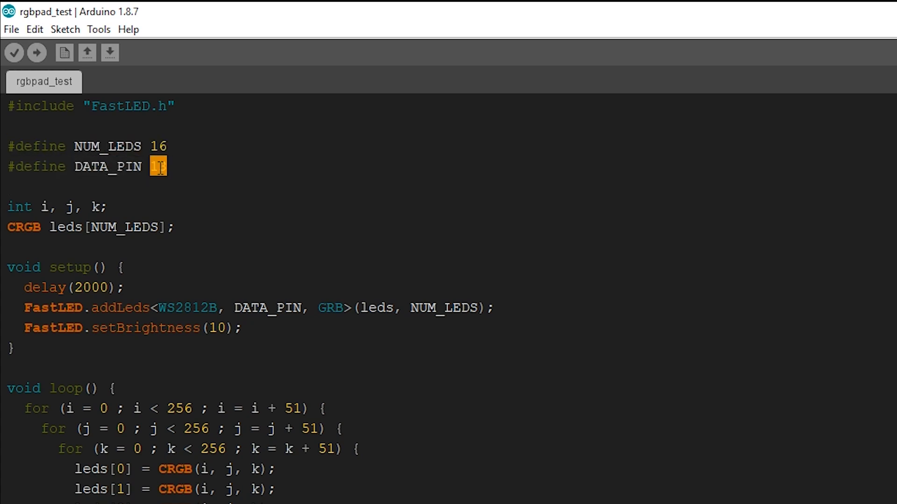
type("13")
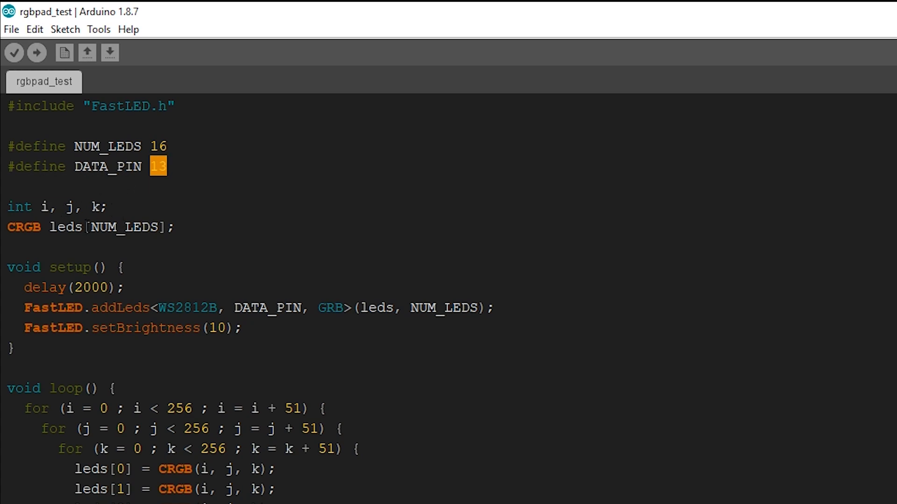
double_click(122, 227)
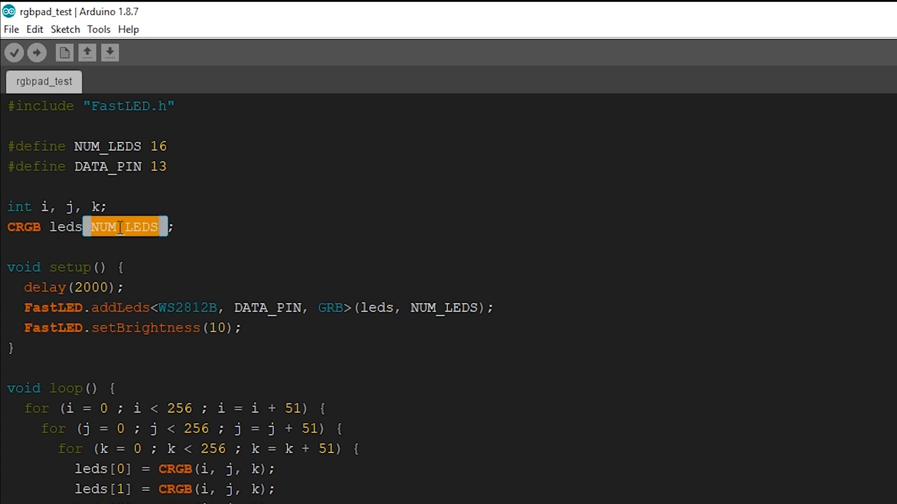
triple_click(86, 227)
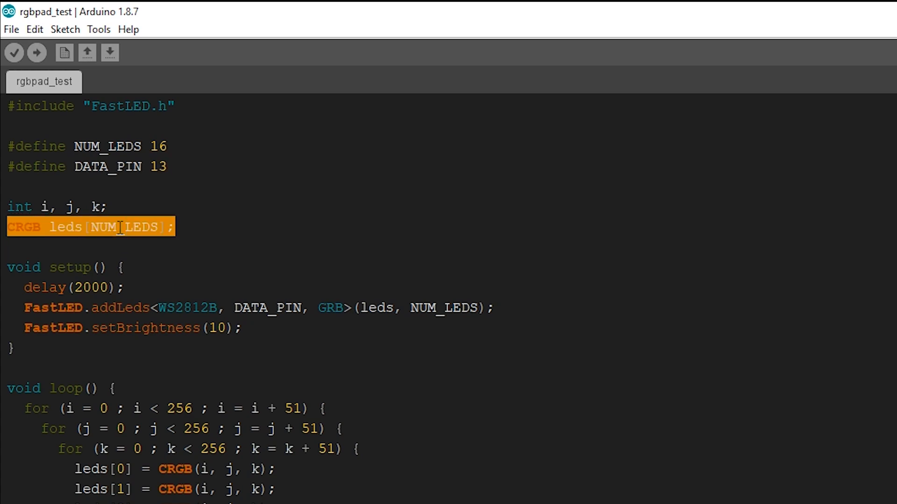
mouse_move(43, 298)
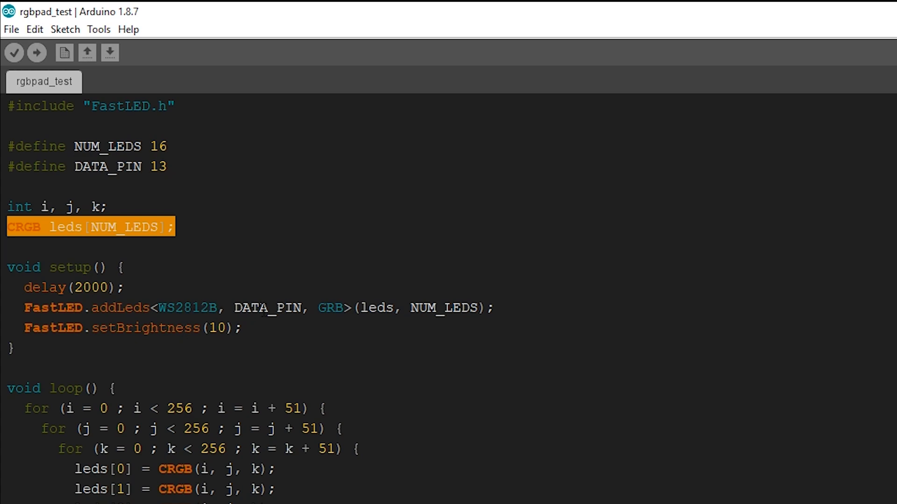
Review addLeds (WS2812B, DATA_PIN, GRB, NUM_LEDS) and brightness 10, then scroll to loop.
double_click(187, 308)
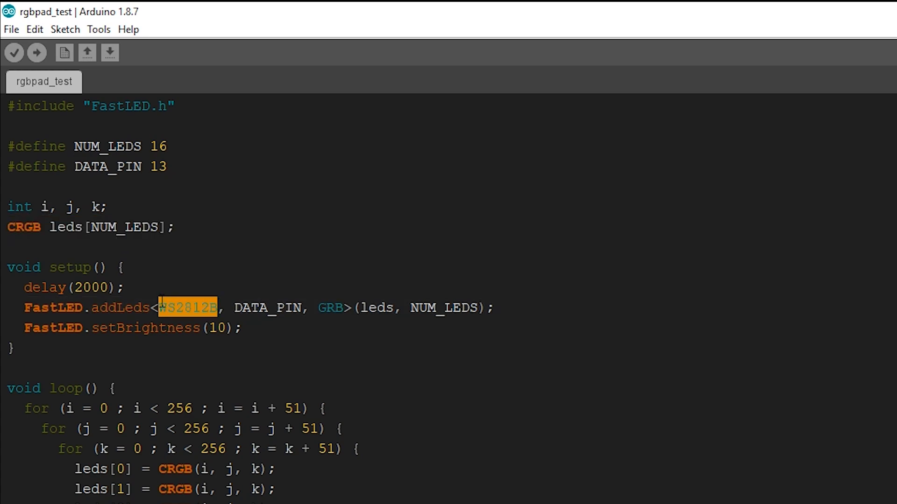
mouse_move(258, 294)
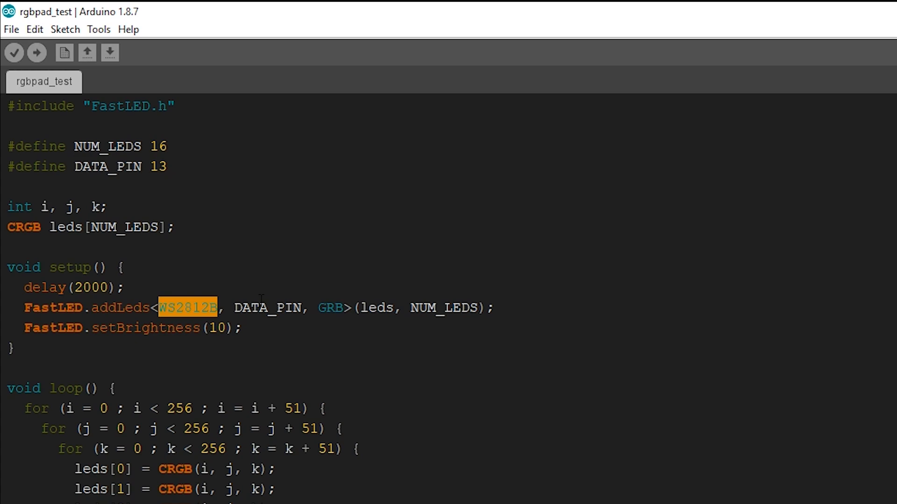
double_click(266, 308)
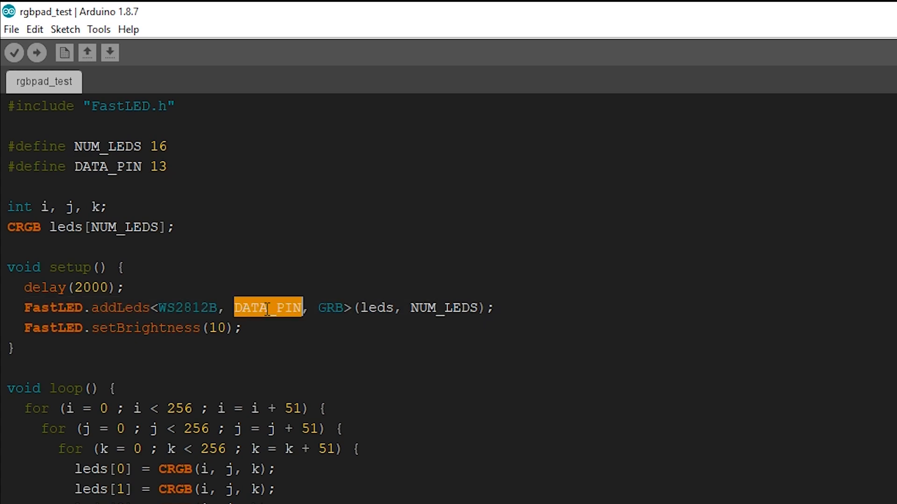
left_click(343, 308)
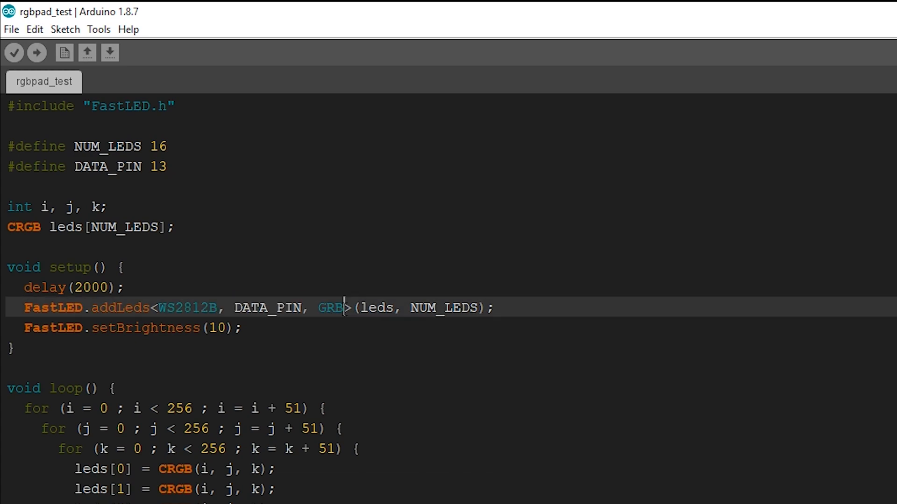
double_click(330, 308)
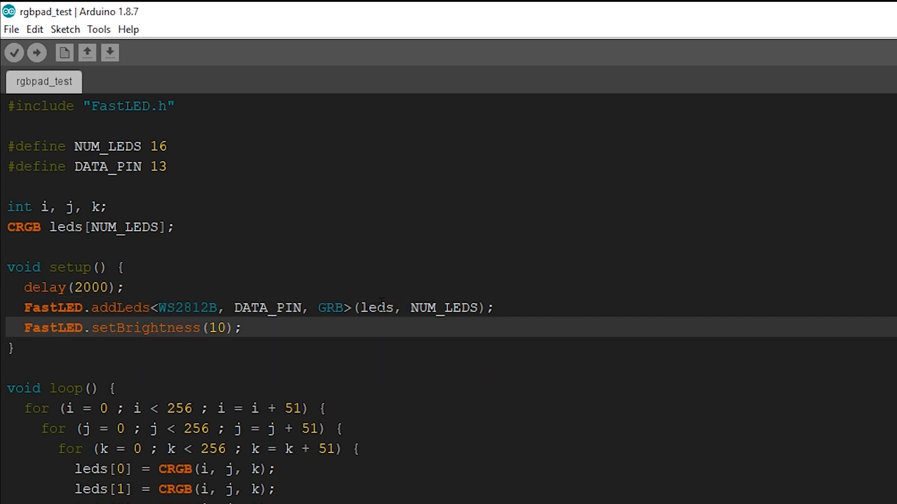
double_click(447, 308)
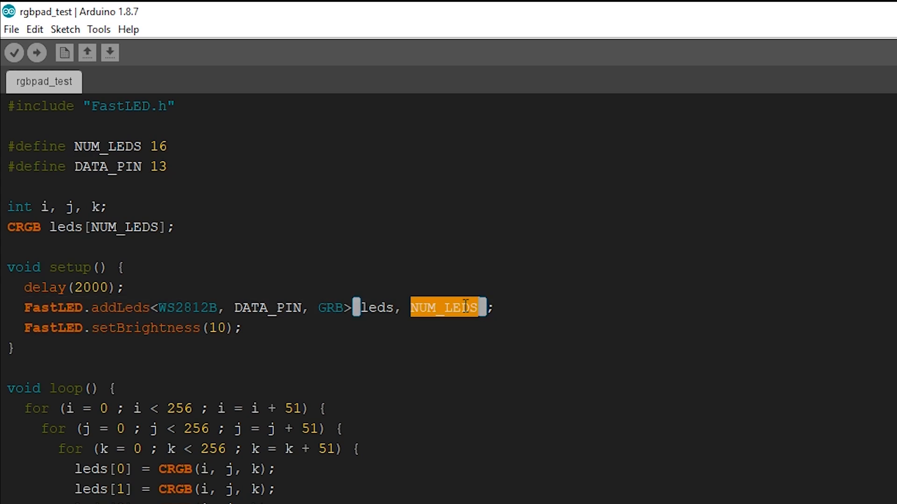
left_click(34, 328)
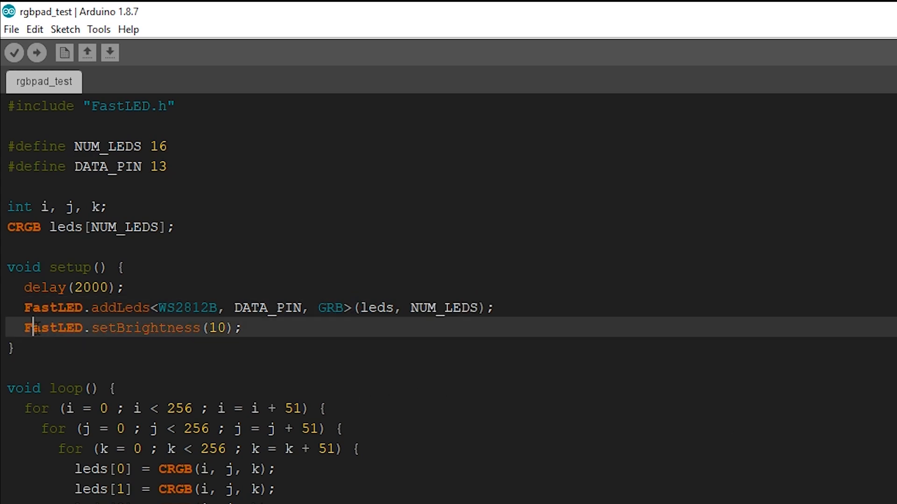
double_click(146, 328)
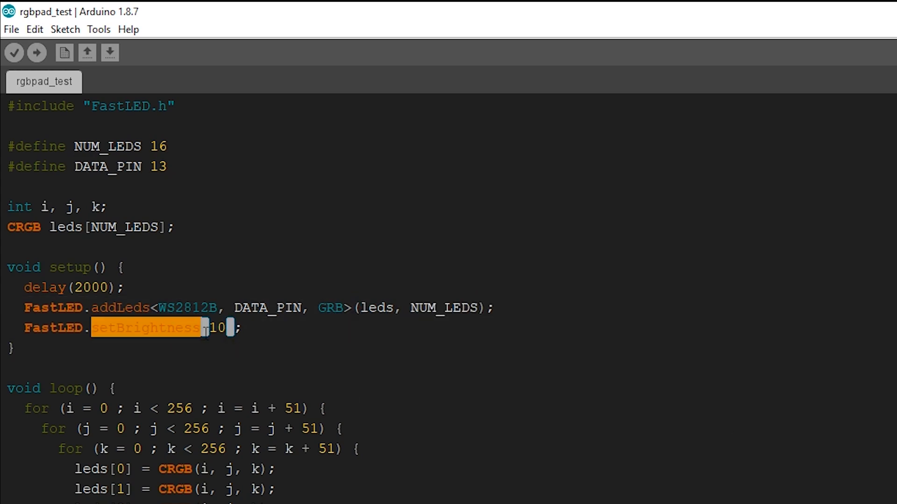
double_click(214, 328)
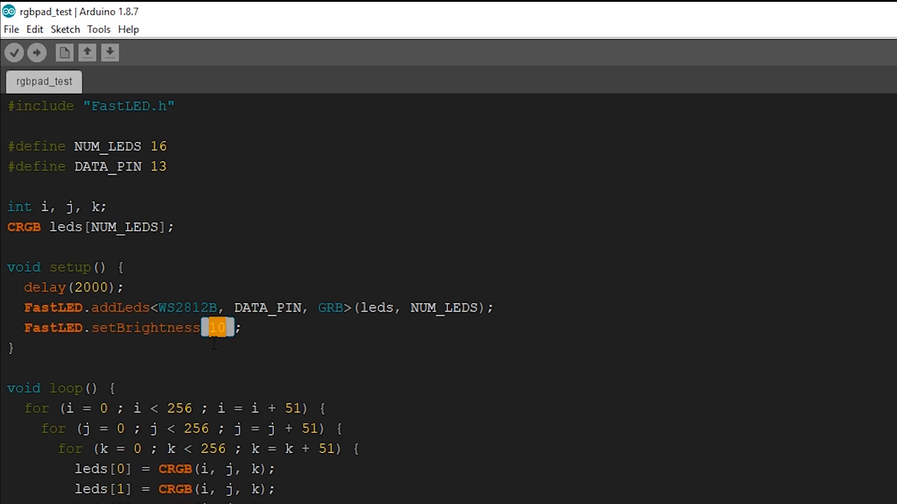
mouse_move(214, 369)
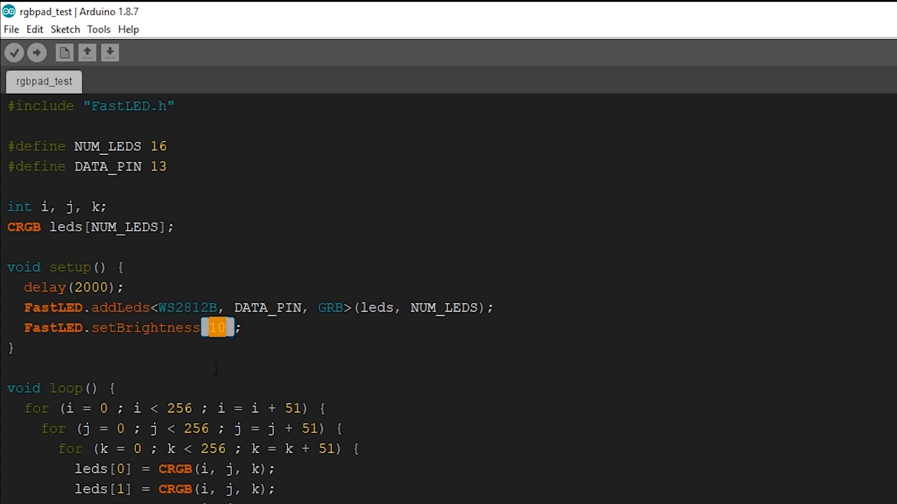
scroll("down", 3)
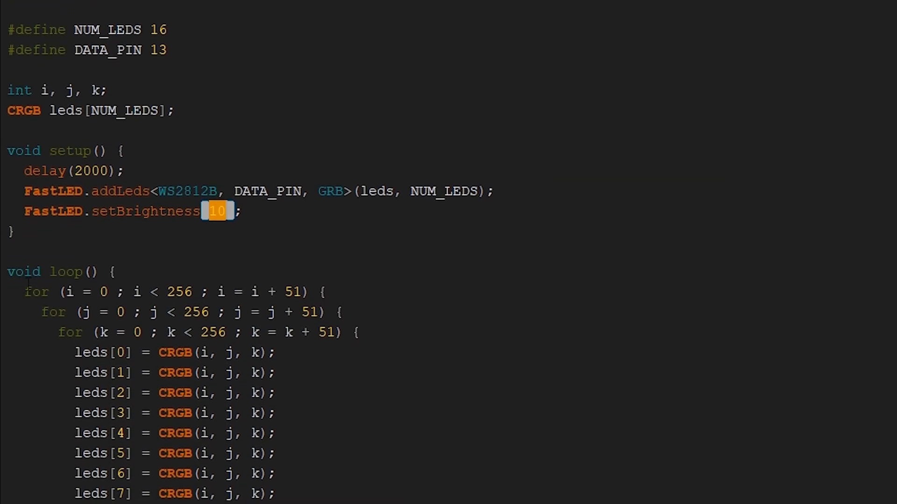
scroll("down", 3)
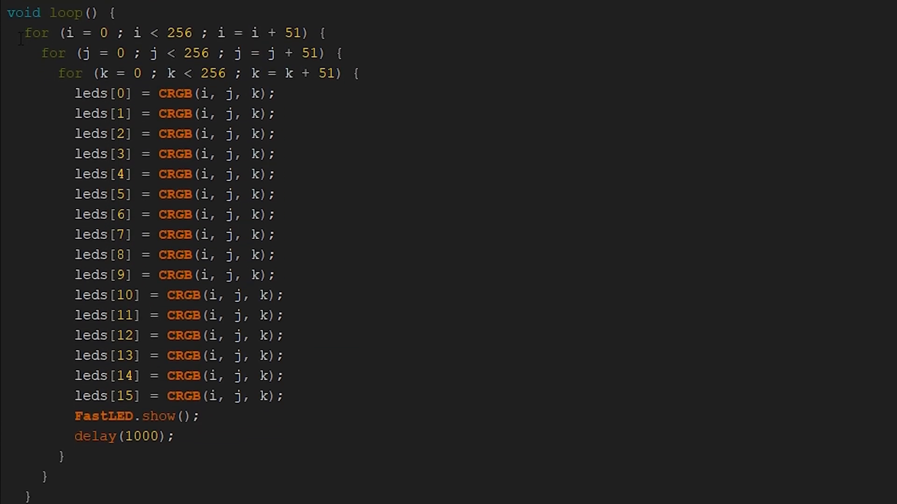